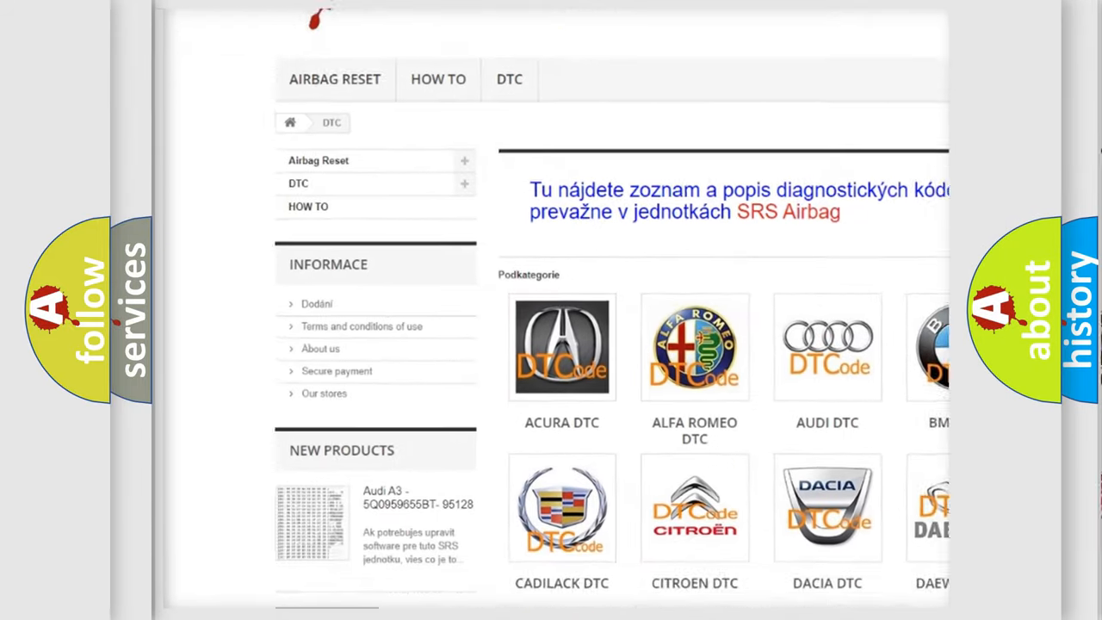
Step: Scroll the DTC category page down through the brand tiles from Acura to Kia
scroll("down", 3)
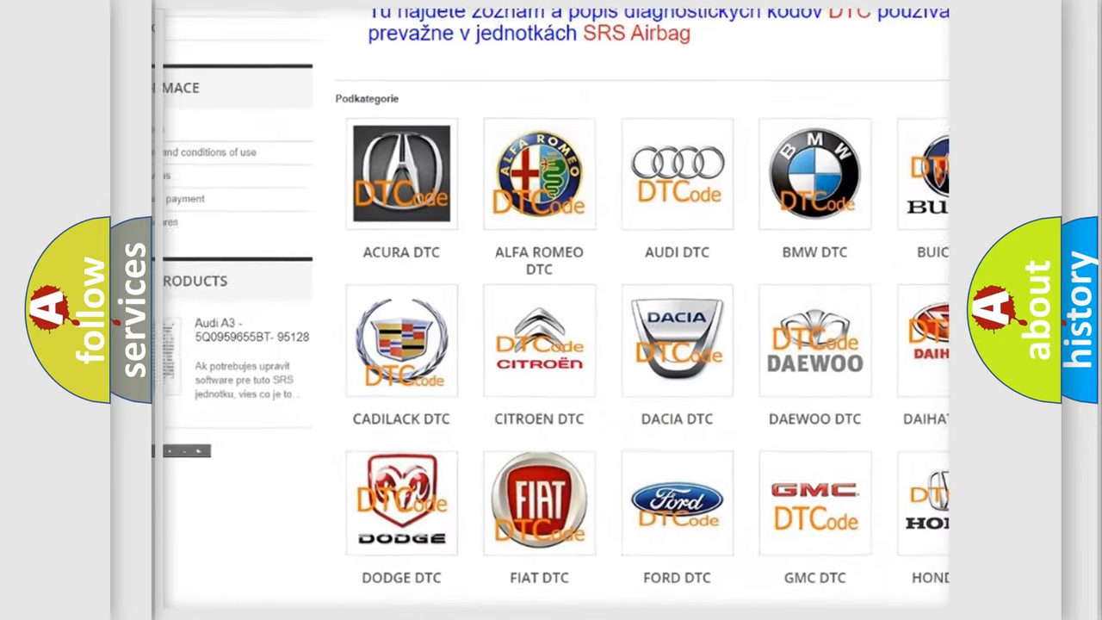
scroll("down", 3)
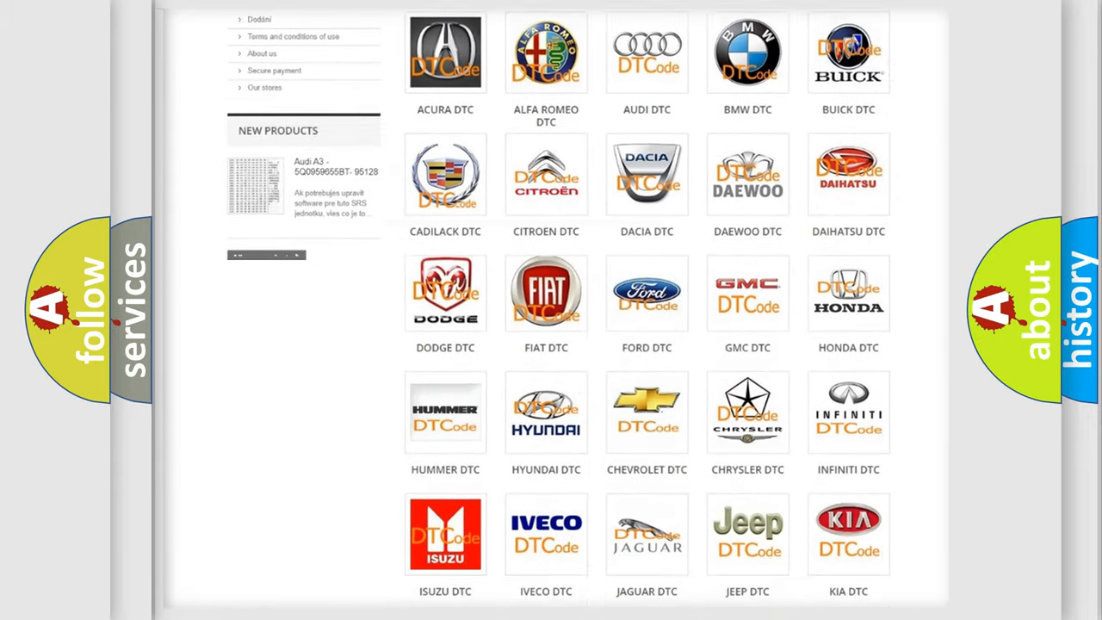
scroll("down", 3)
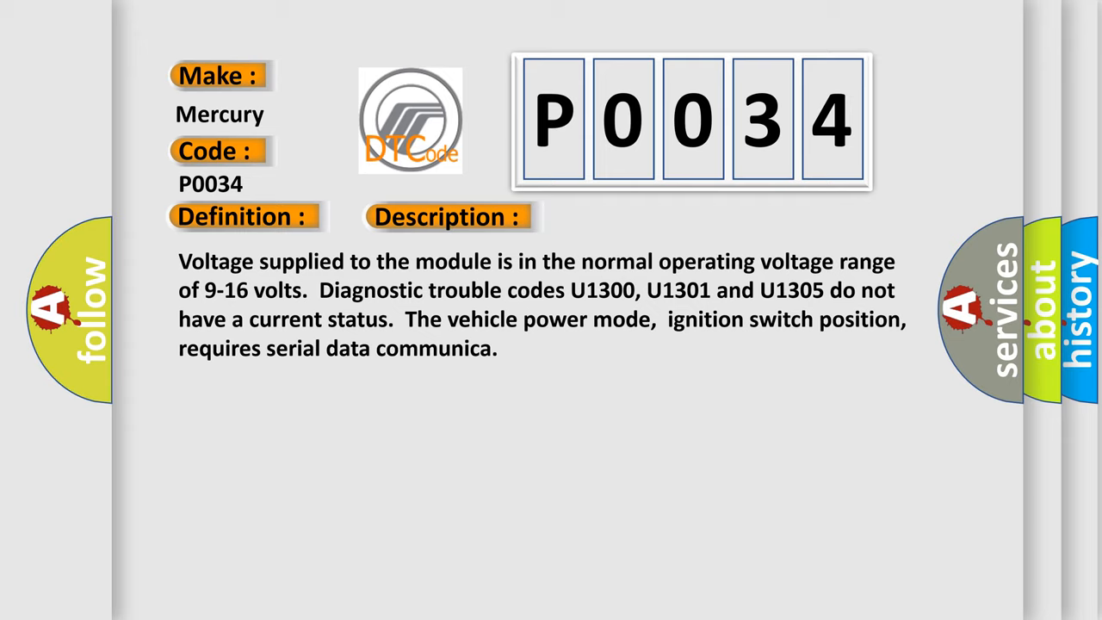
Step: Advance the P0034 slide from its Description text to the Cause section
left_click(630, 216)
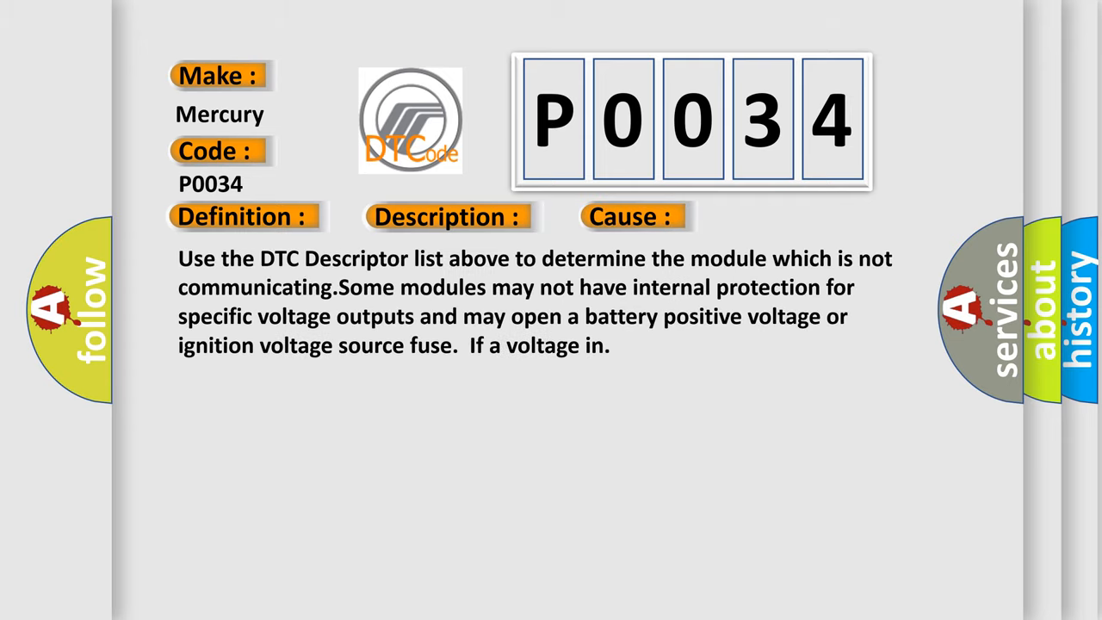